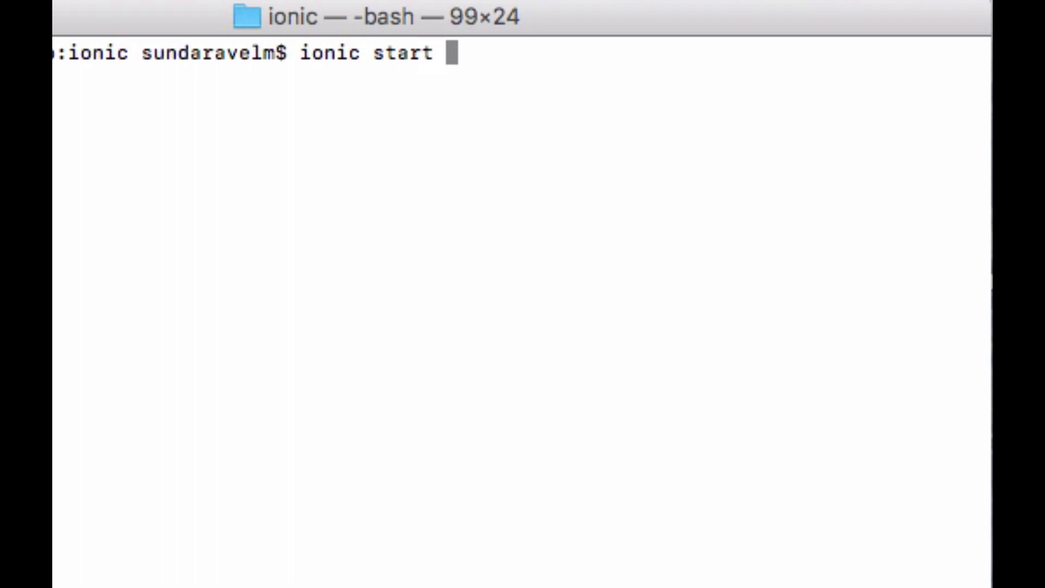
# Create the blank Ionic project gplogin and move into its gplogin folder.
pyautogui.write('gplogin b')
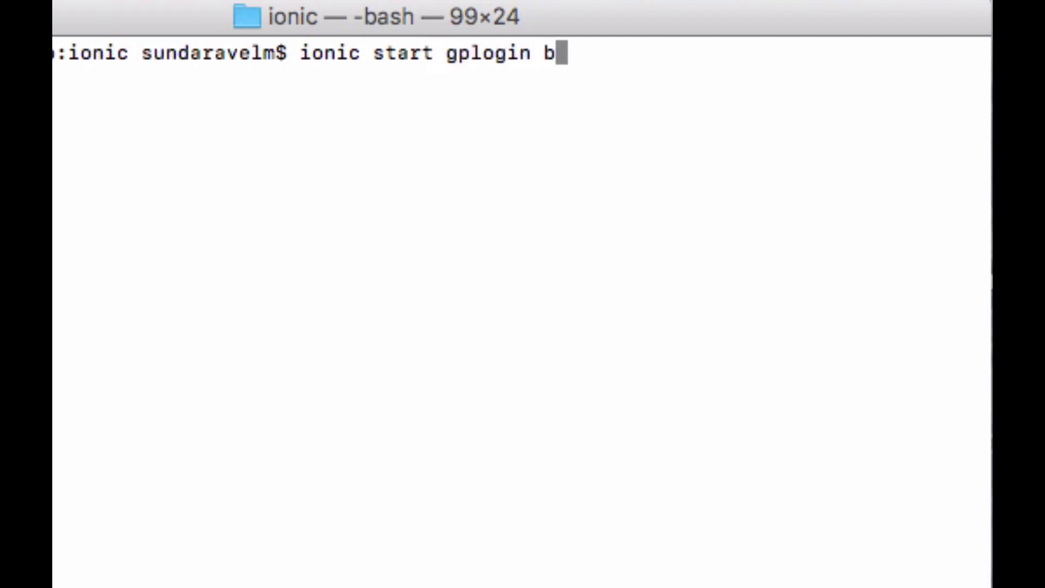
pyautogui.write('lank')
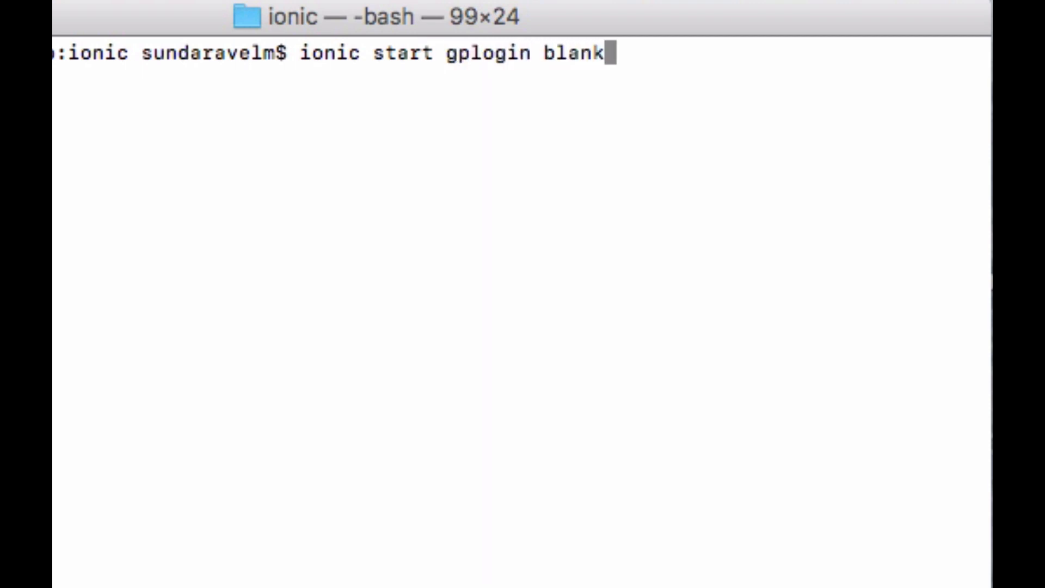
pyautogui.write('cd gplogin/')
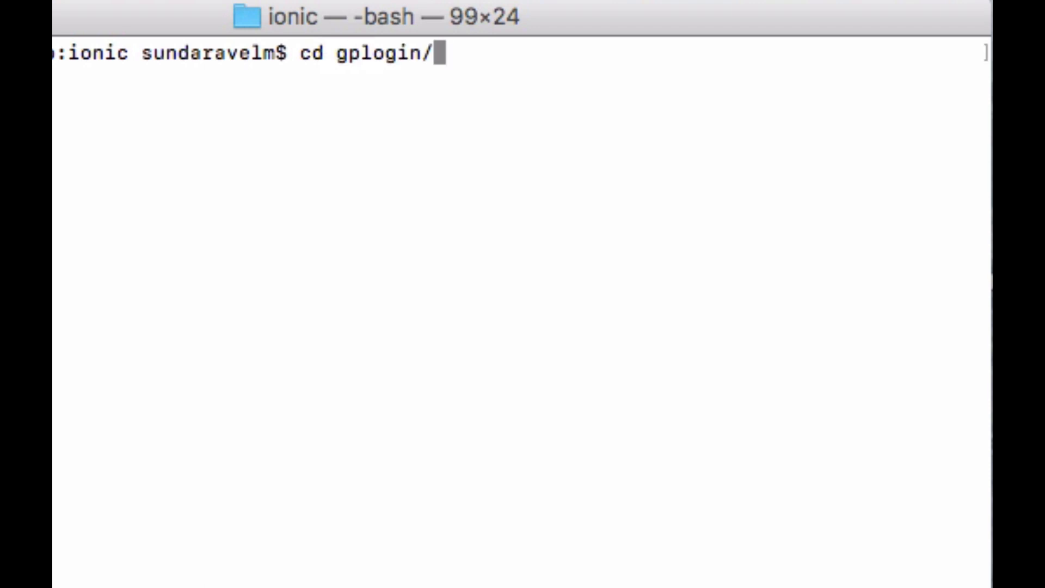
pyautogui.press('Return')
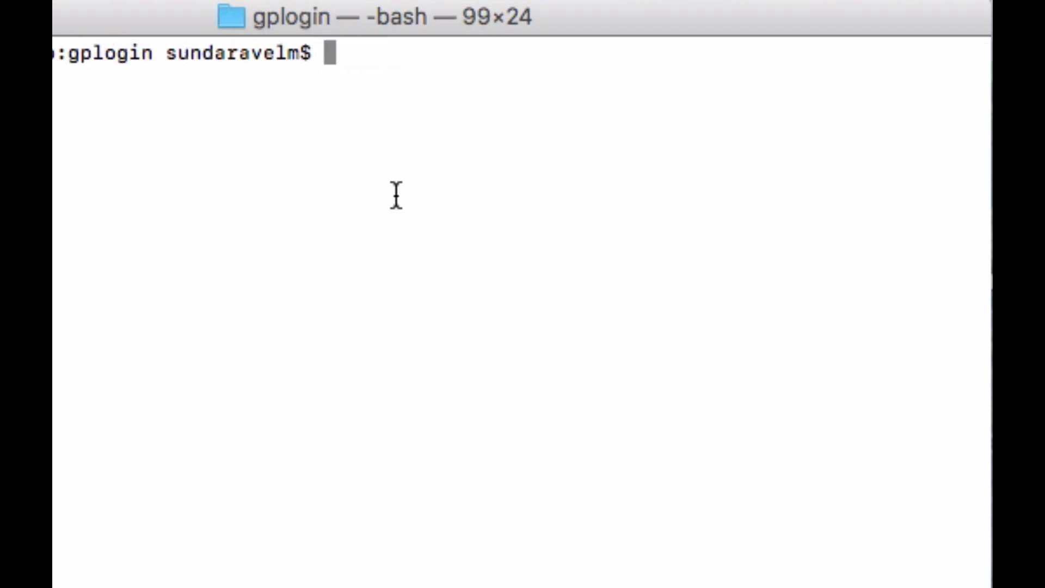
# Add the Android platform with 'ionic cordova platform add android'.
pyautogui.write('ionic cordova pla')
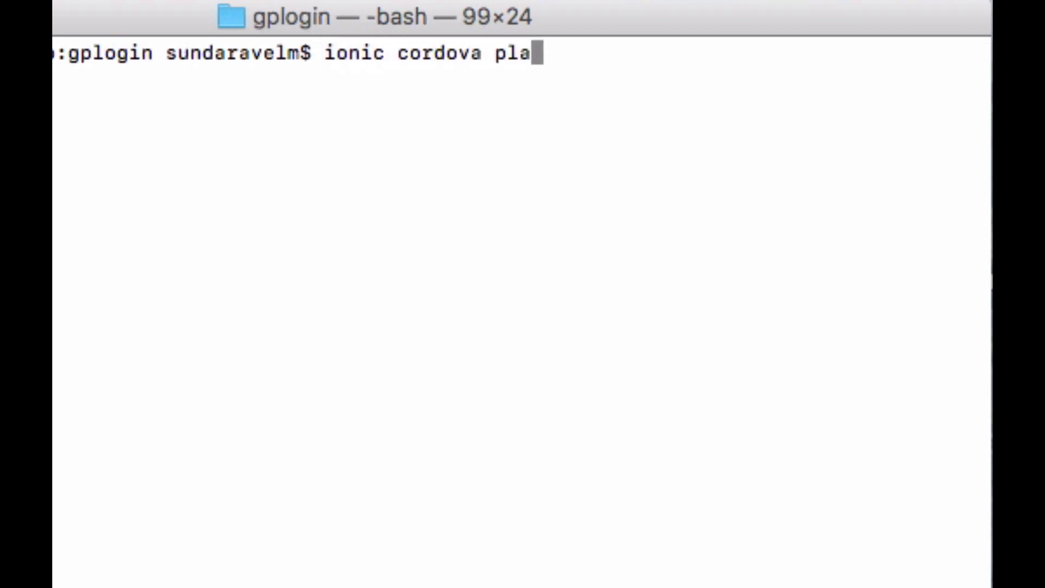
pyautogui.write('tform add and')
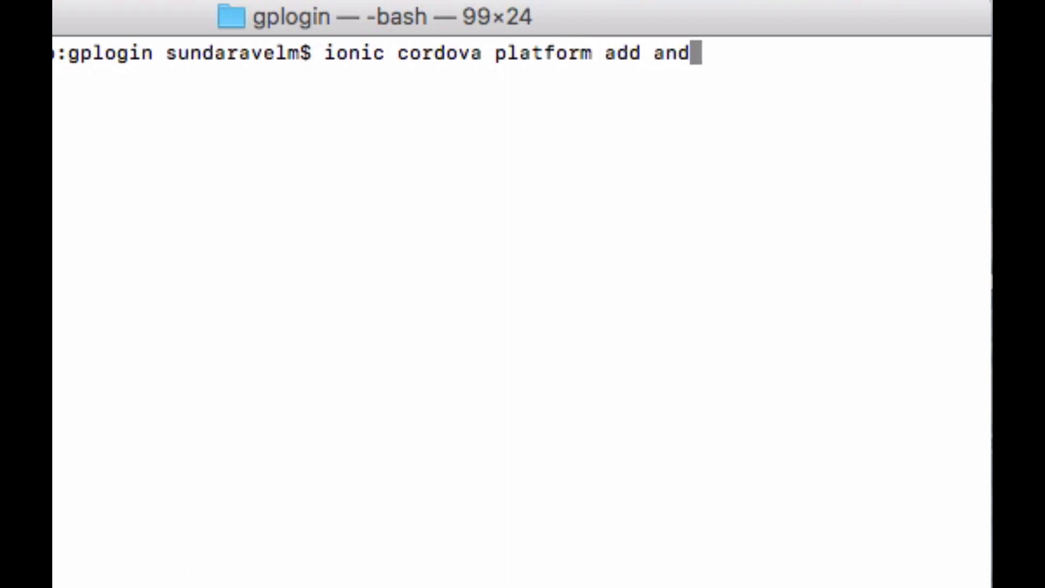
pyautogui.write('roid')
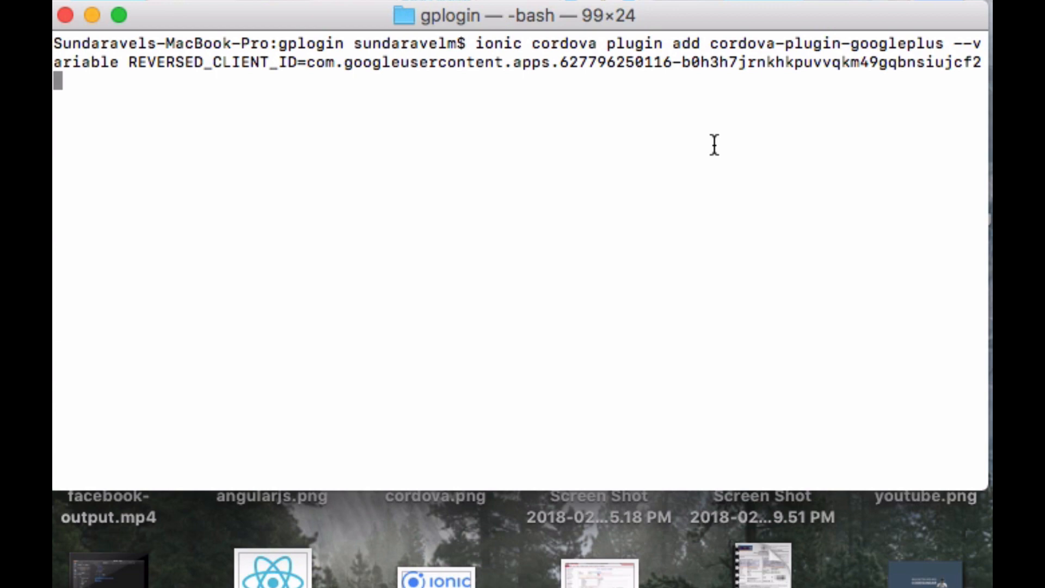
pyautogui.moveTo(202, 50)
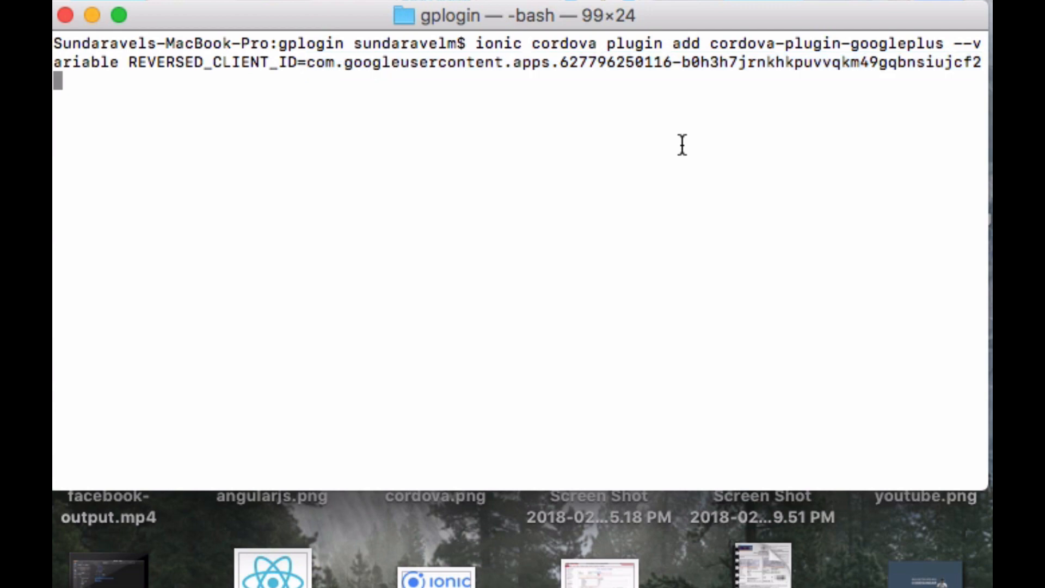
pyautogui.write('npm install --save @ionic-native/google-plus')
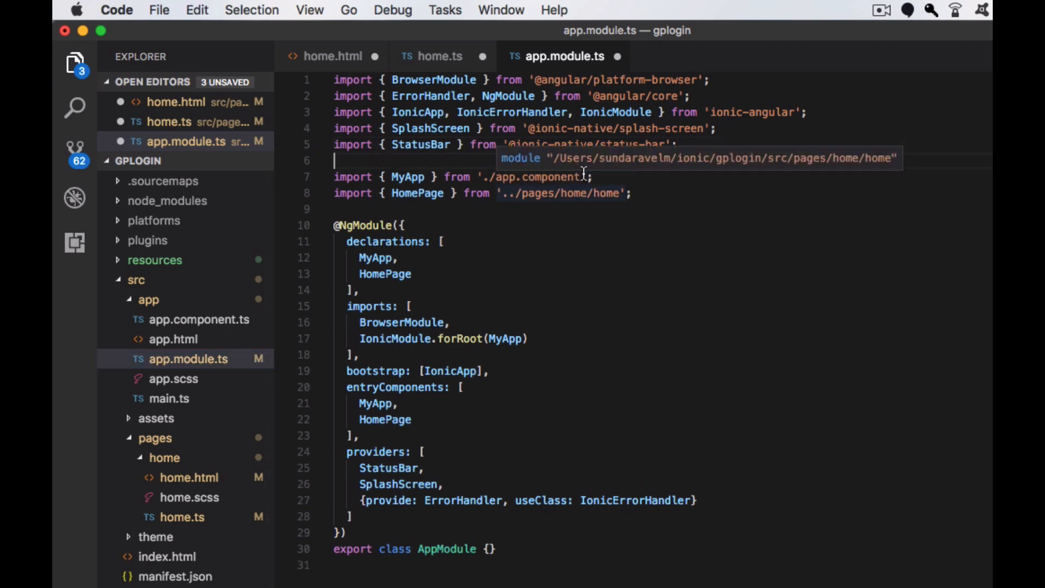
pyautogui.write("import { GooglePlus } from '@ionic-native/google-plus';")
pyautogui.write('GooglePlus,')
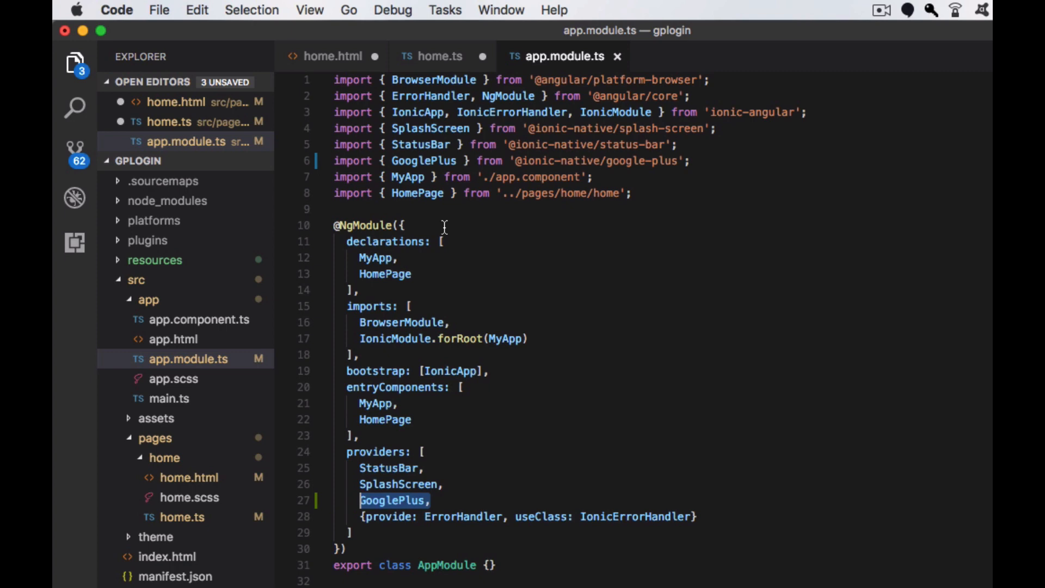
pyautogui.click(182, 516)
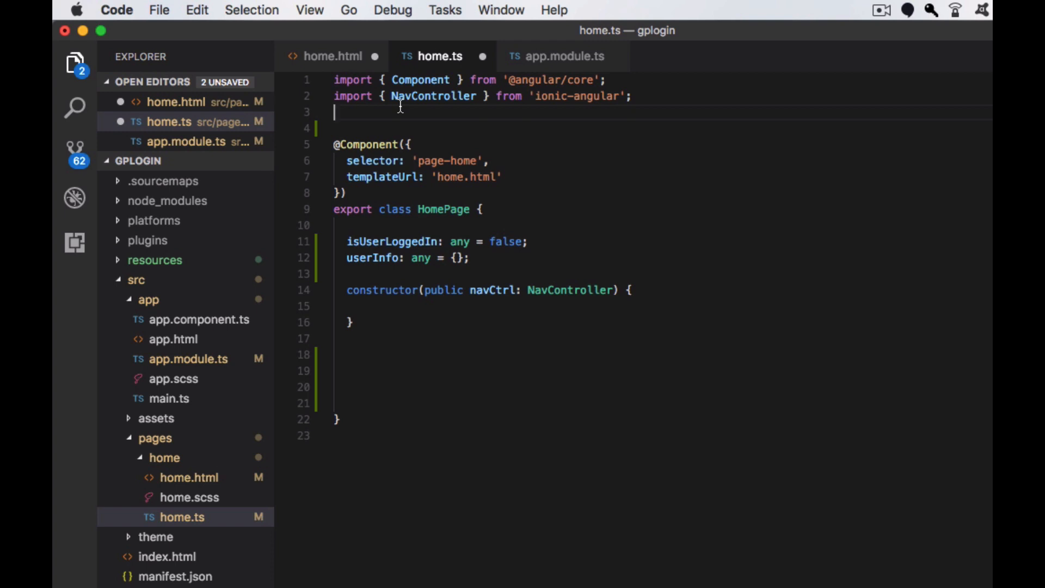
# Import GooglePlus into home.ts, inject it as 'public gp', and begin loginWithGP().
pyautogui.write("import { GooglePlus } from '@ionic-native/google-plus';")
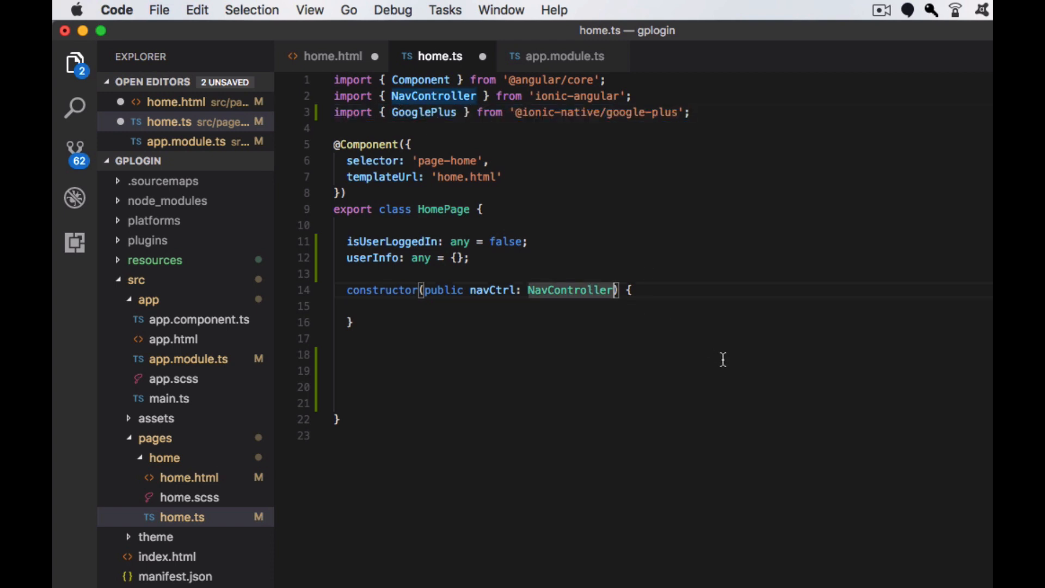
pyautogui.write(', public gp: GooglePlus')
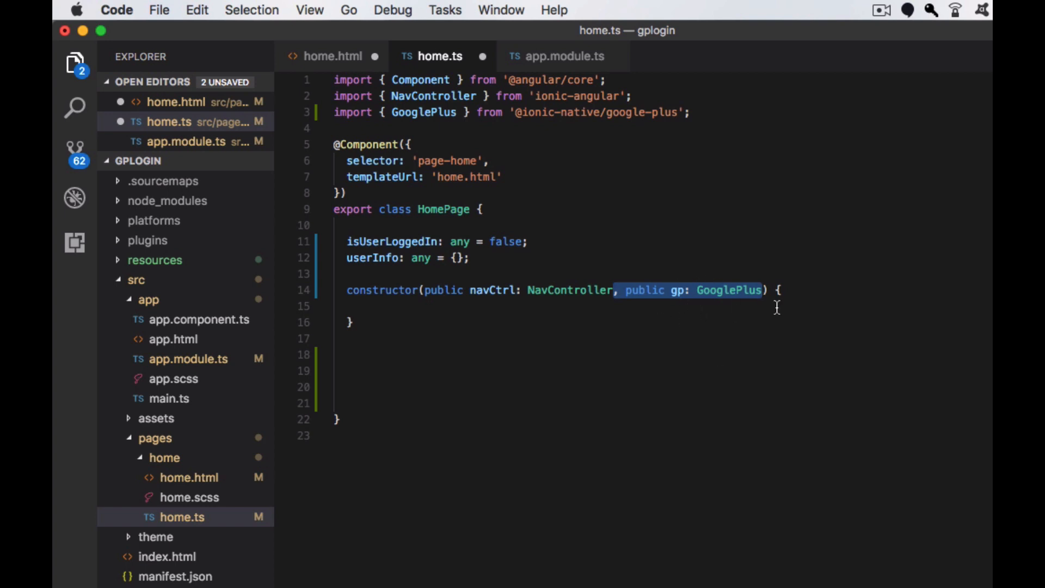
pyautogui.write('loginWithGP(){')
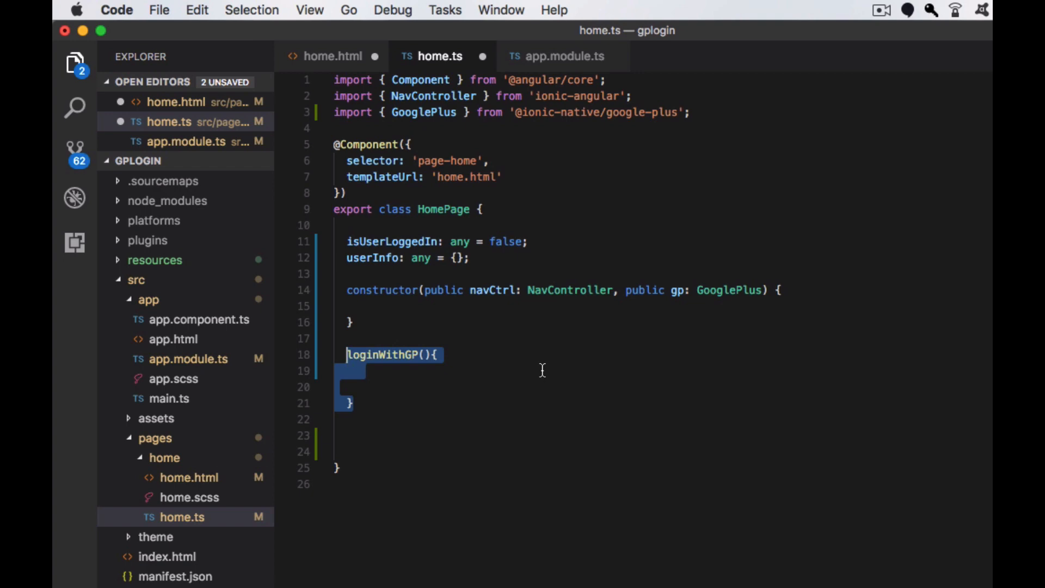
pyautogui.moveTo(475, 380)
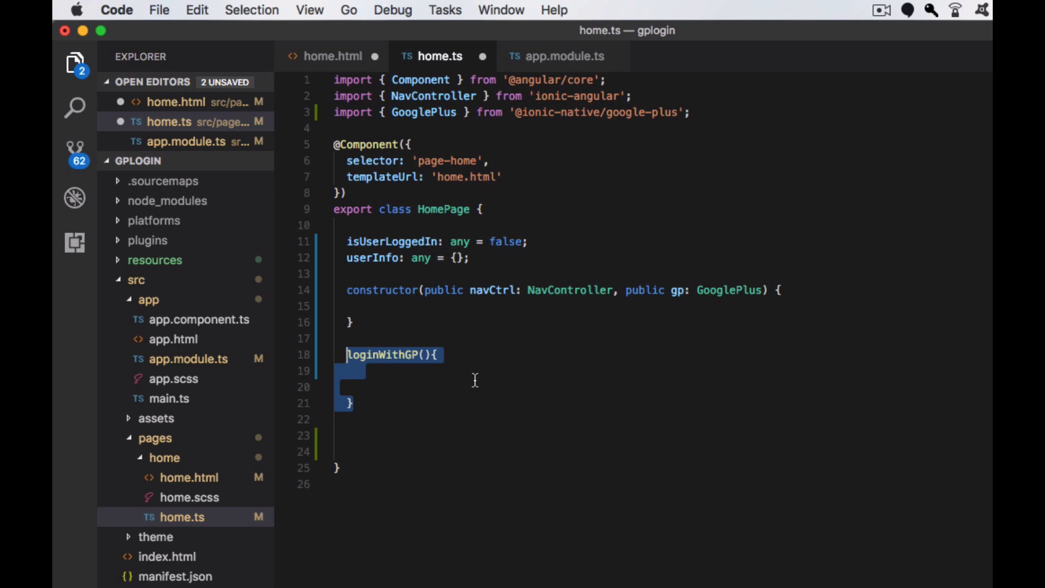
# Make loginWithGP call gp.login, log the response, catch errors, then start logout().
pyautogui.write('this.gp.login({}).then(res =>{')
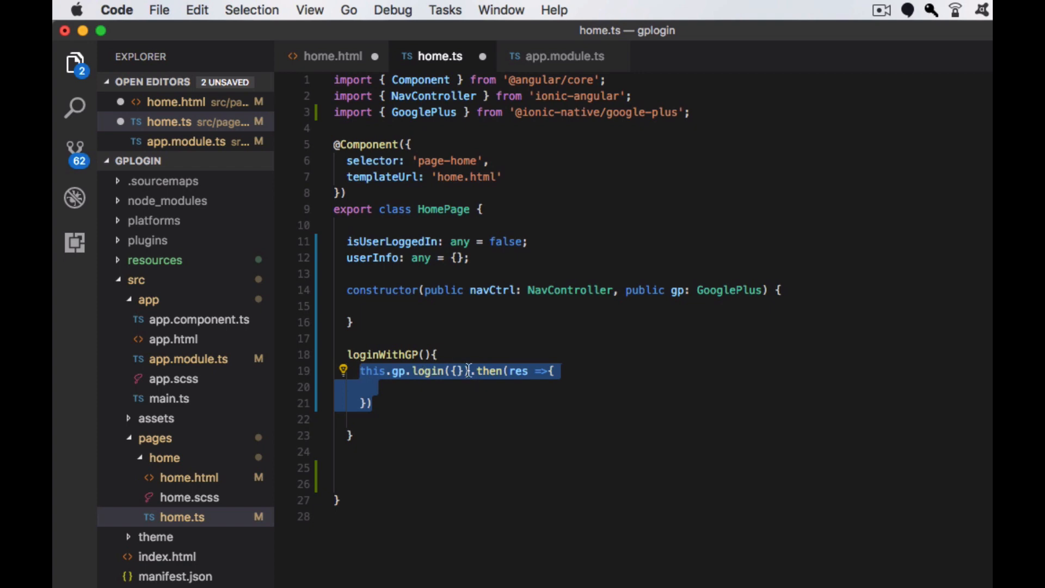
pyautogui.click(457, 371)
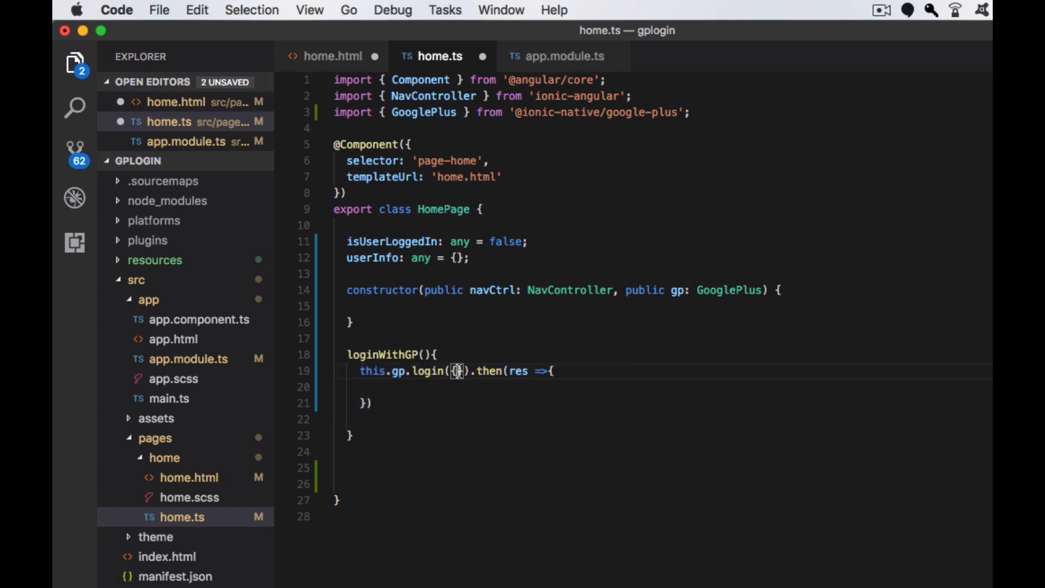
pyautogui.write('console.log(res);')
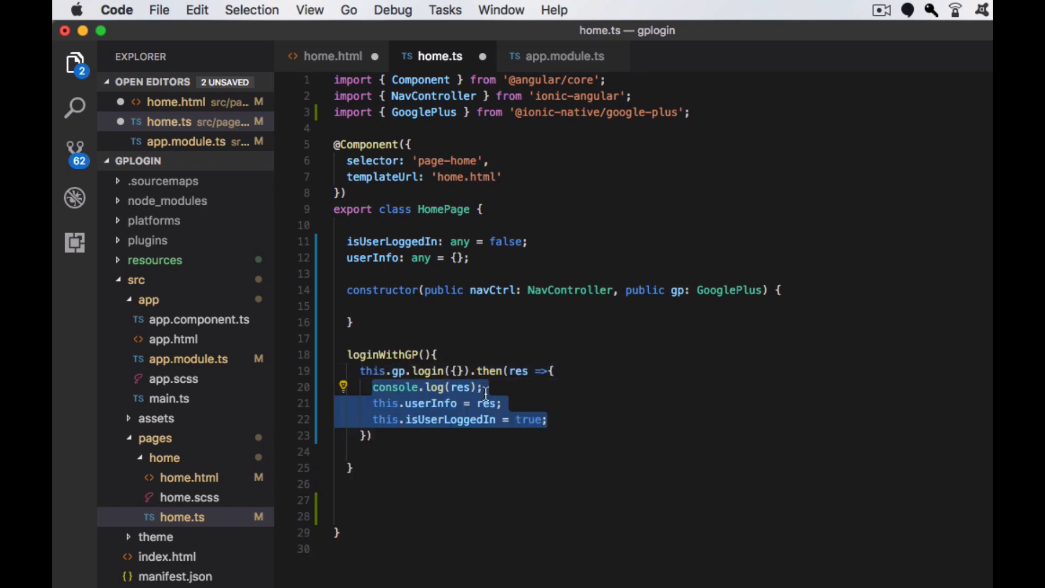
pyautogui.moveTo(407, 279)
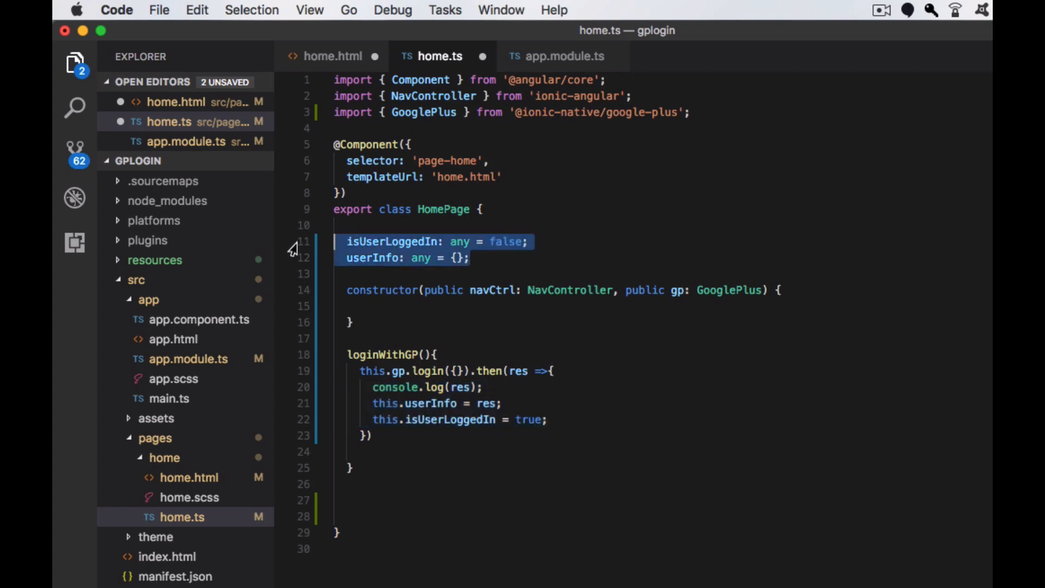
pyautogui.write('.catch( err => console.log(err));')
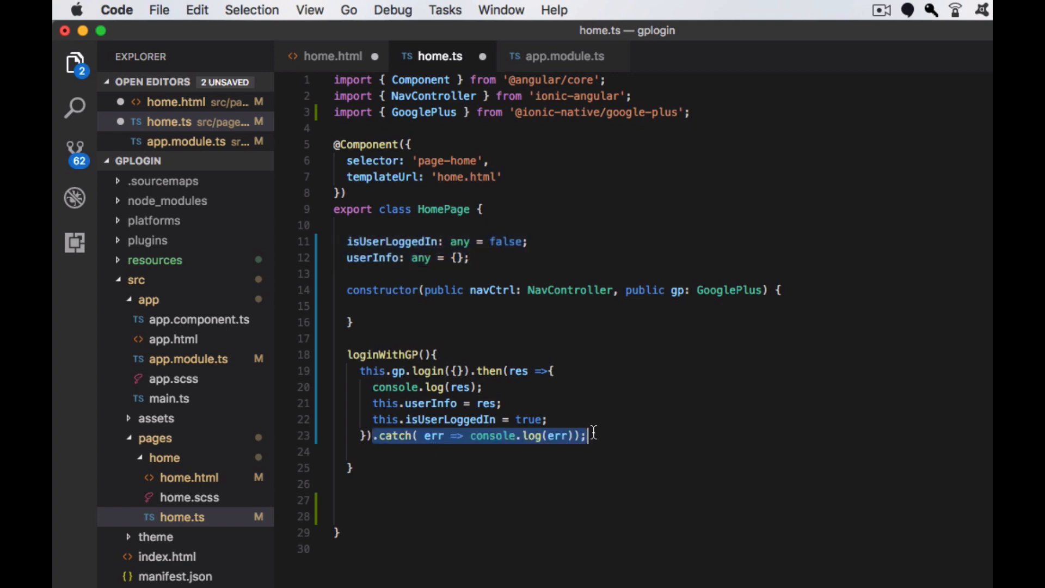
pyautogui.write('logout(){')
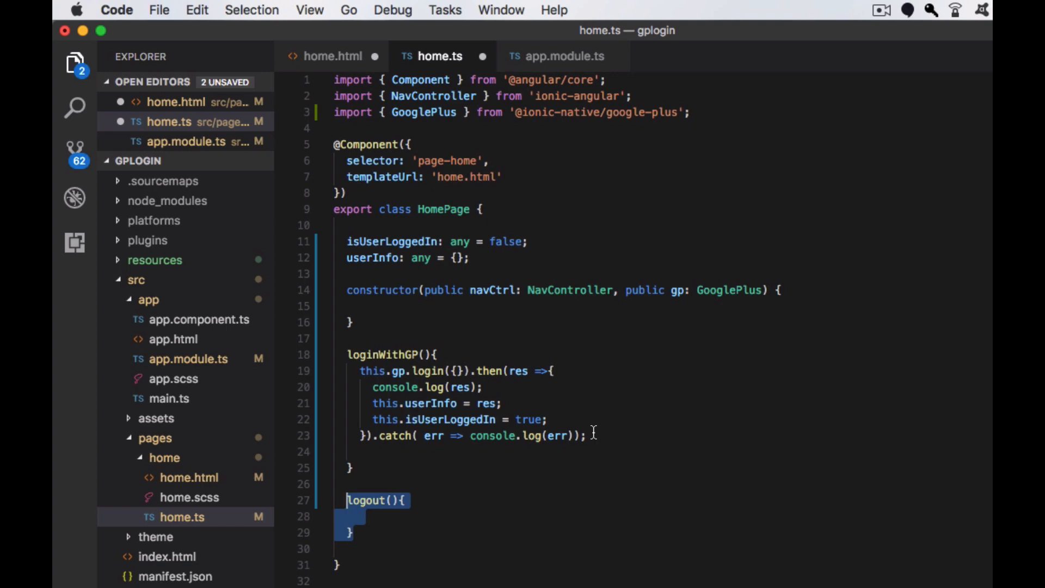
# Make logout() call this.gp.logout() and set isUserLoggedIn to false.
pyautogui.write('this.gp.logout().then( ()=>{')
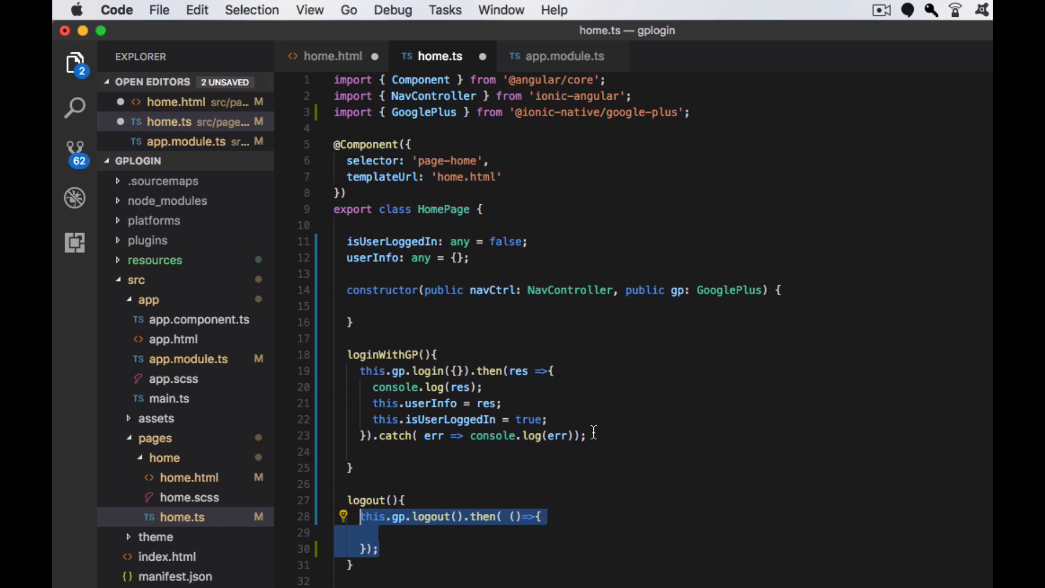
pyautogui.write('this.isUserLoggedIn = false;')
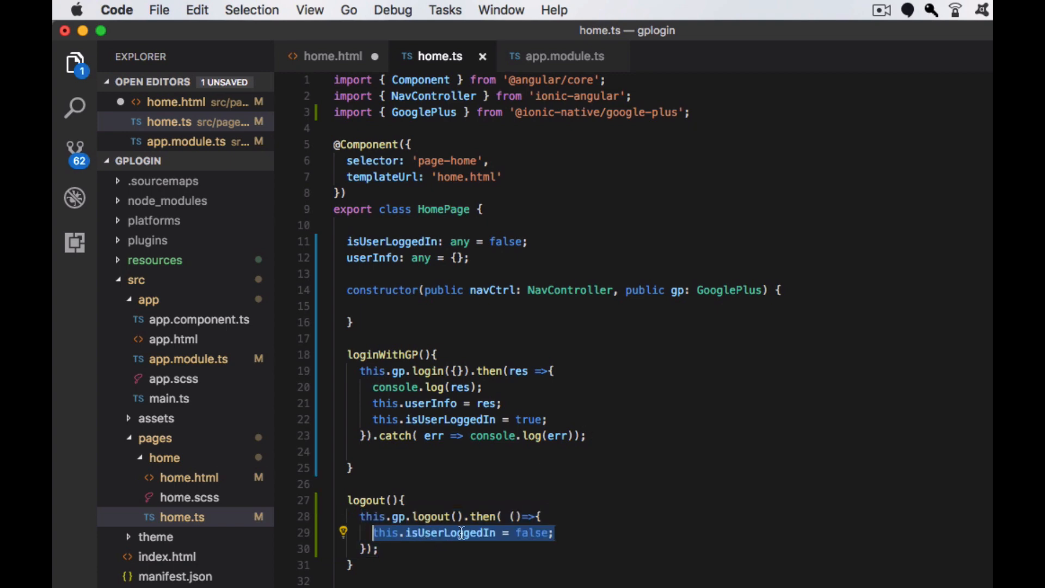
pyautogui.moveTo(457, 258)
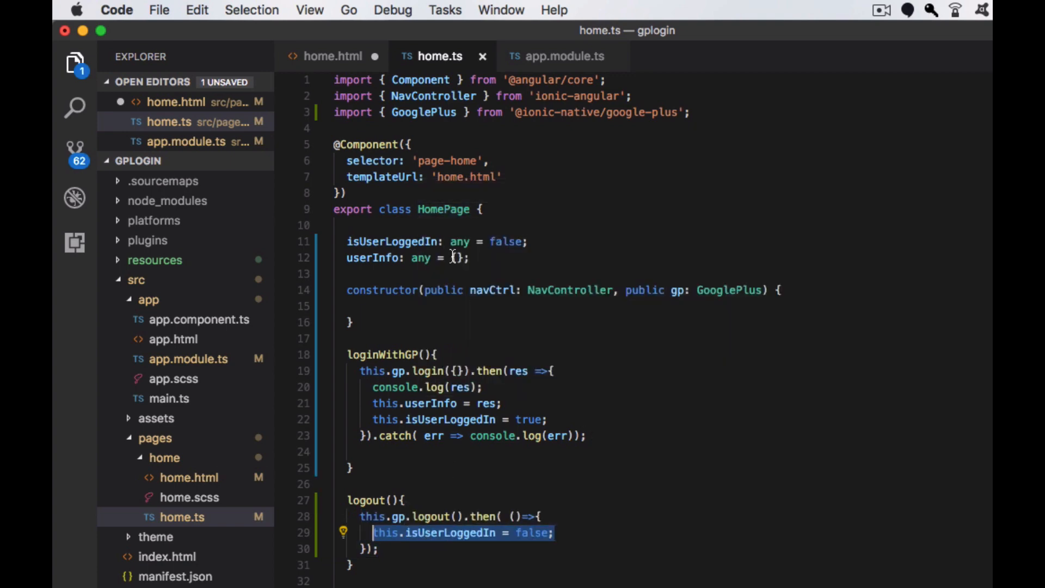
pyautogui.moveTo(182, 504)
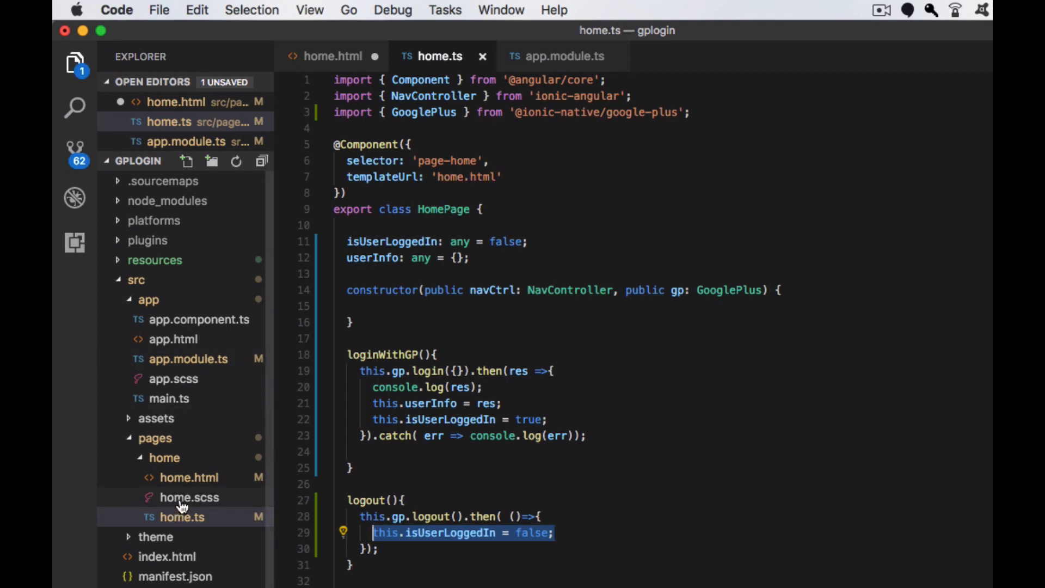
# Title home.html 'Google+ Login', add a centred logged-in profile image block, and run on Android.
pyautogui.click(189, 478)
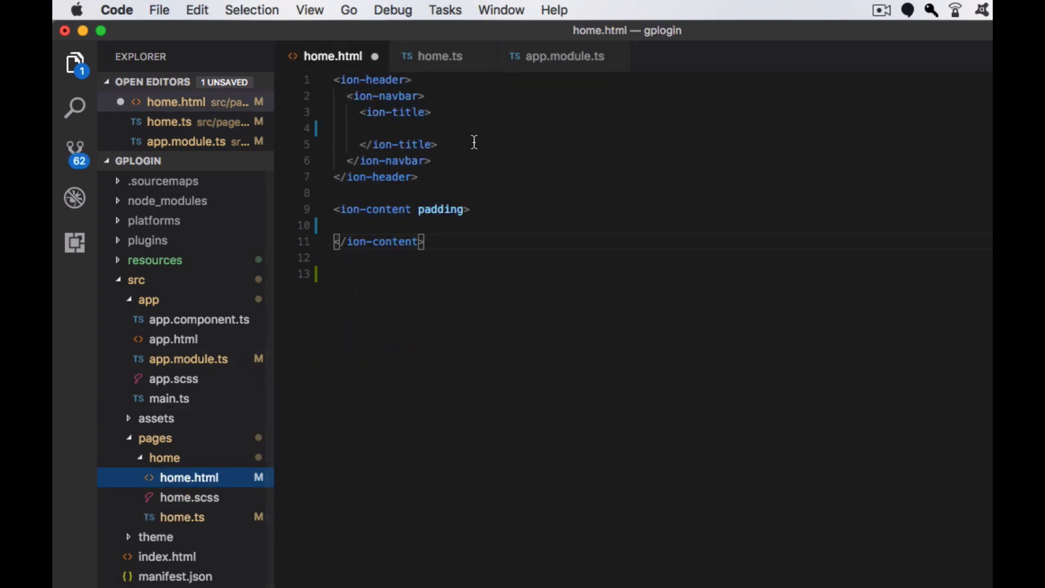
pyautogui.write('Google+ Login')
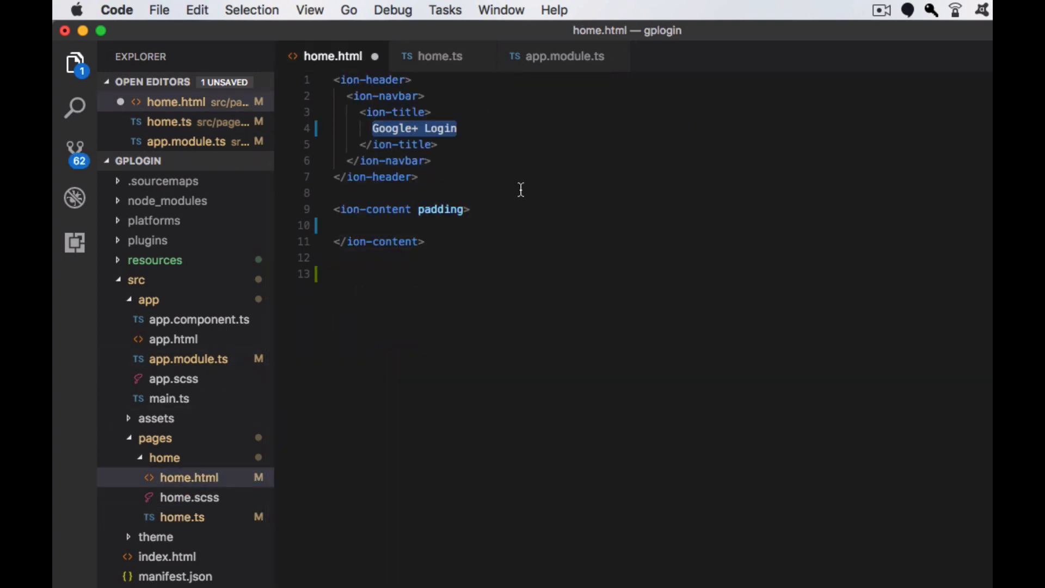
pyautogui.write('<div *ngIf="isUserLoggedIn" style="text-align:center">')
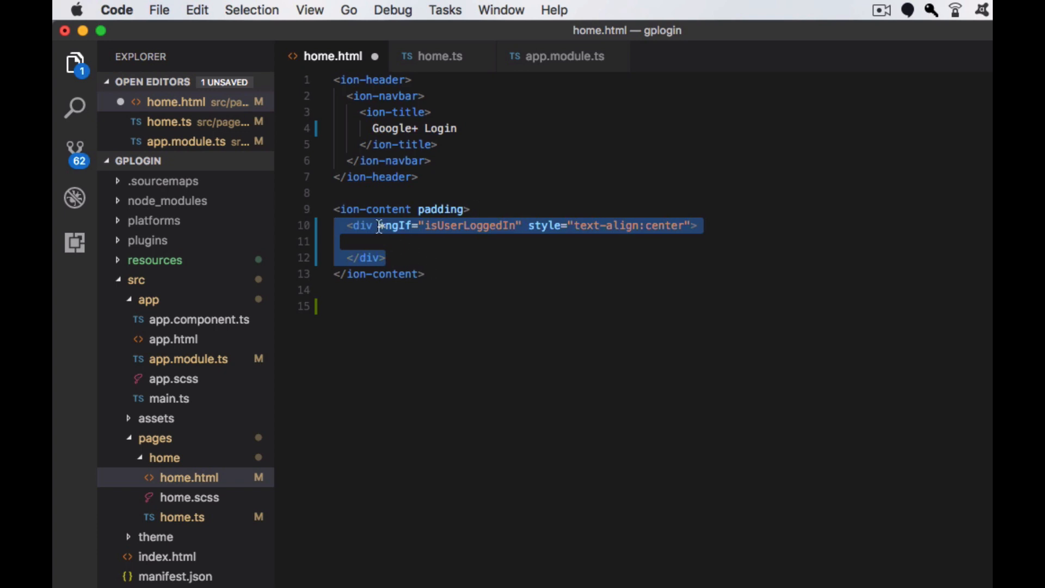
pyautogui.moveTo(469, 292)
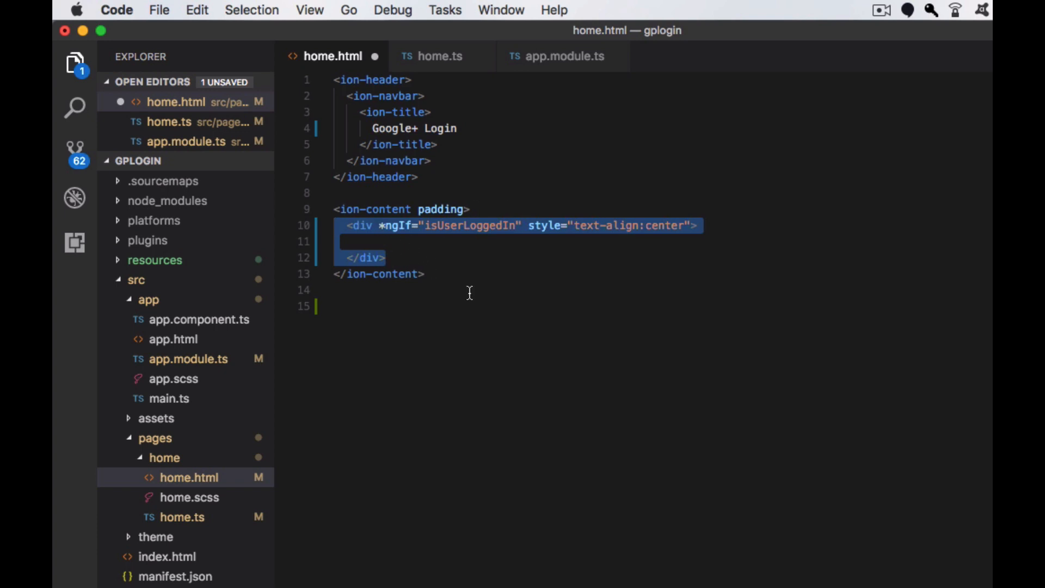
pyautogui.write('<img src="{{userInfo.imageUrl}}">')
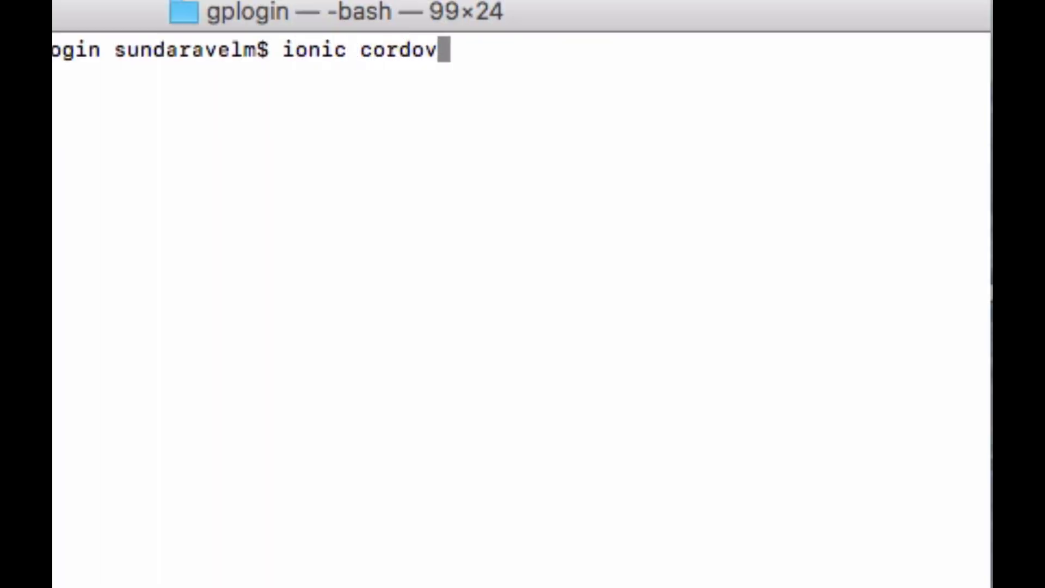
pyautogui.write('a run android')
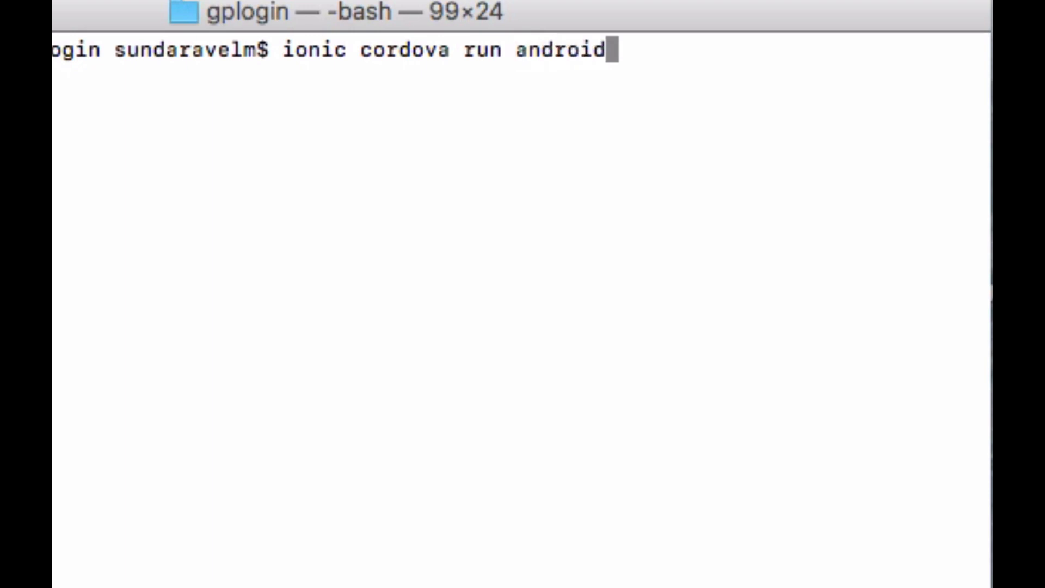
pyautogui.press('Return')
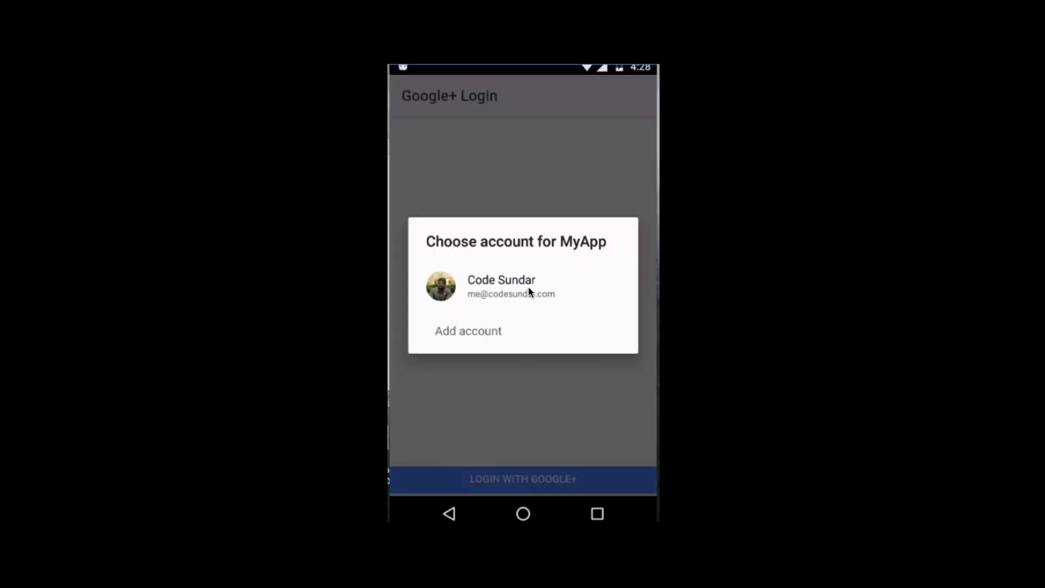
# Sign in with the Google account to view the profile, then log out.
pyautogui.click(501, 286)
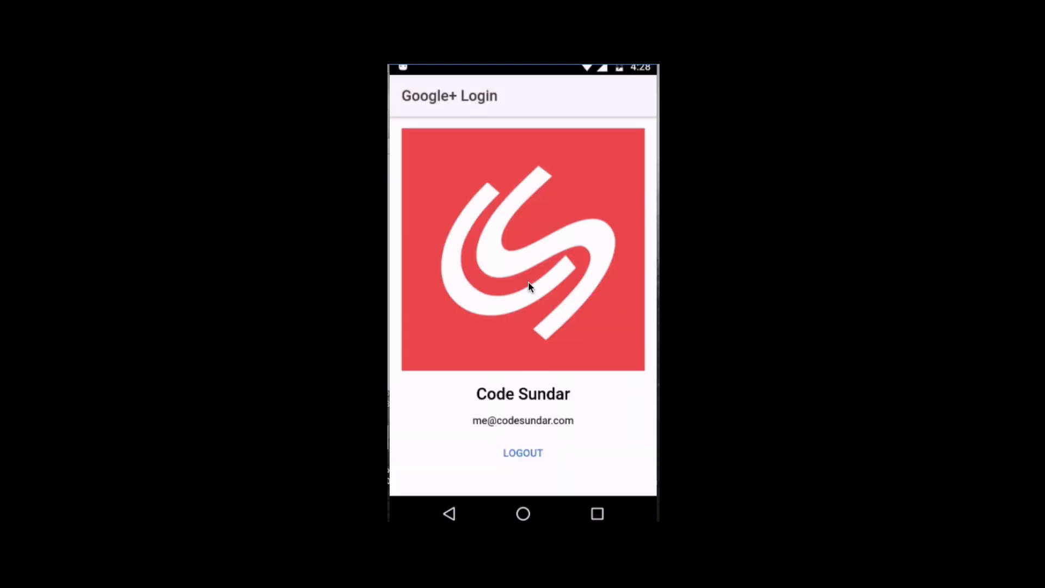
pyautogui.click(523, 452)
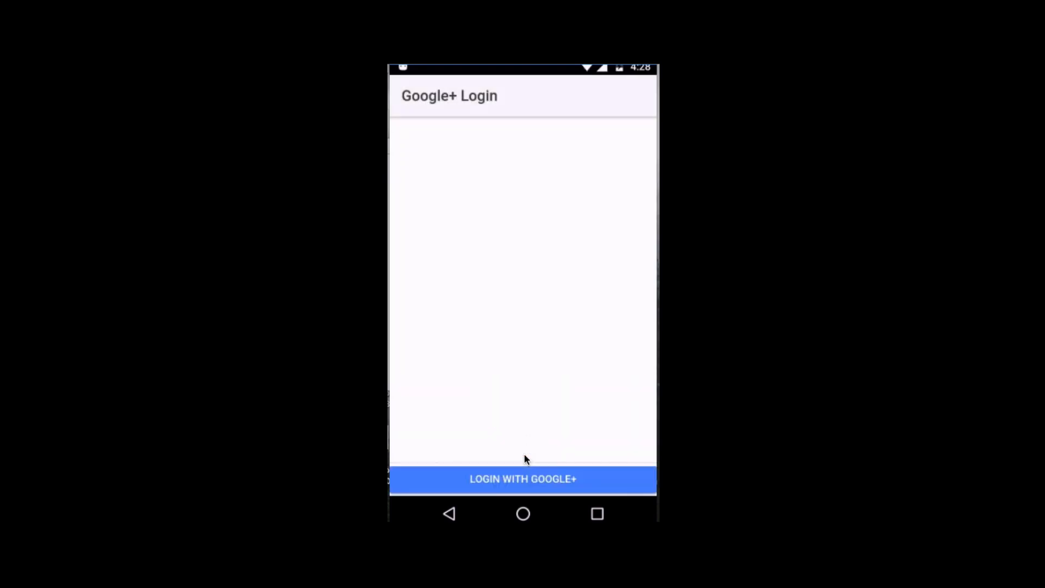